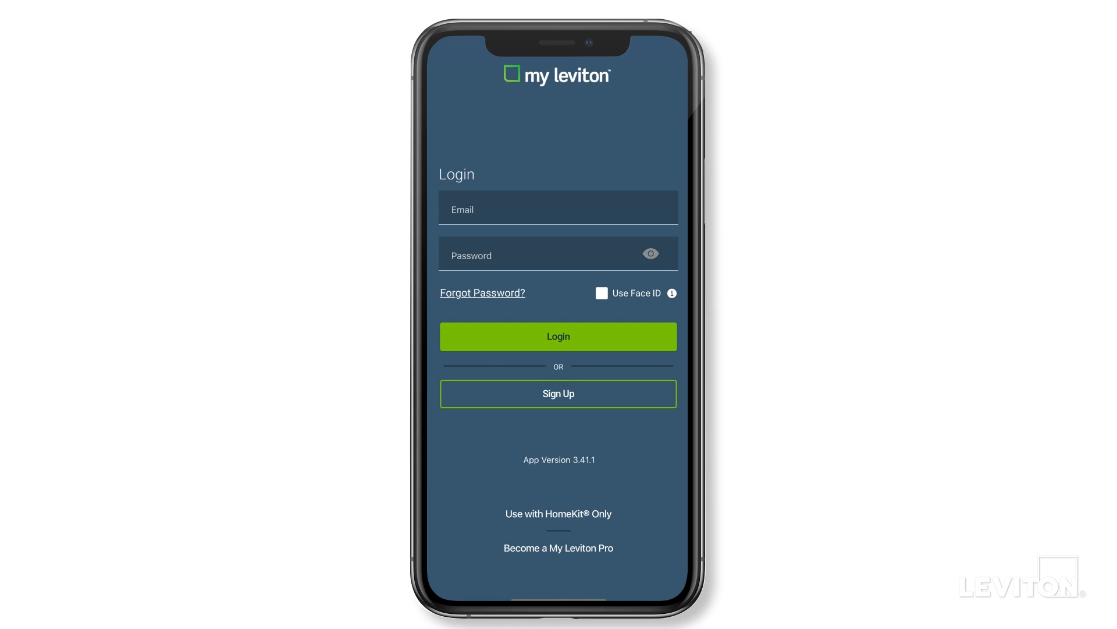
Sign in and start adding a new device from the home screen's + menu
left_click(559, 336)
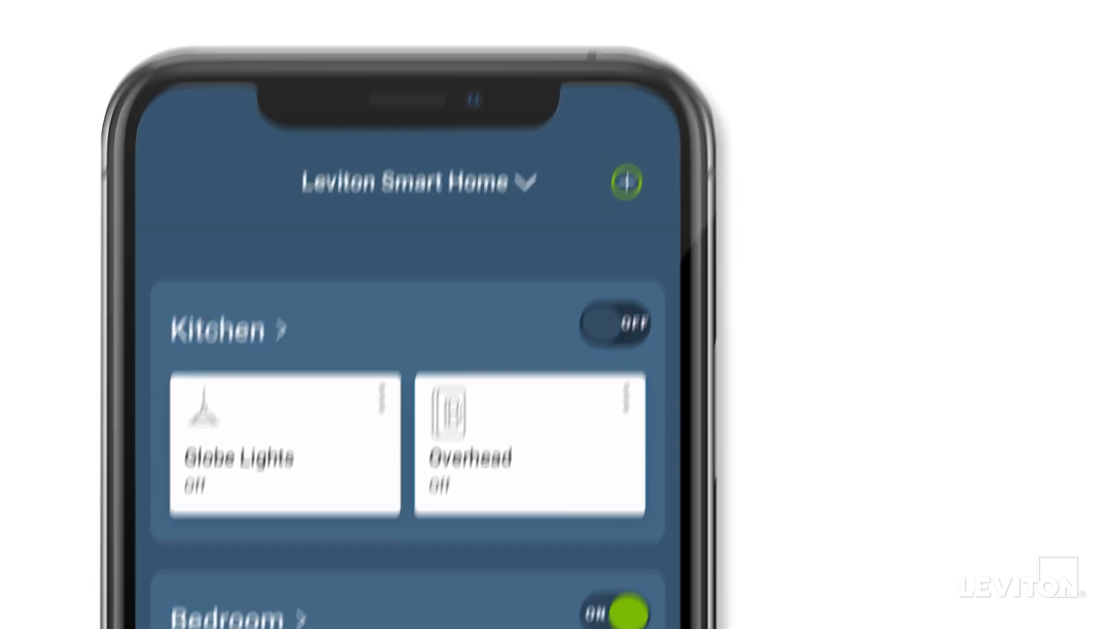
left_click(626, 182)
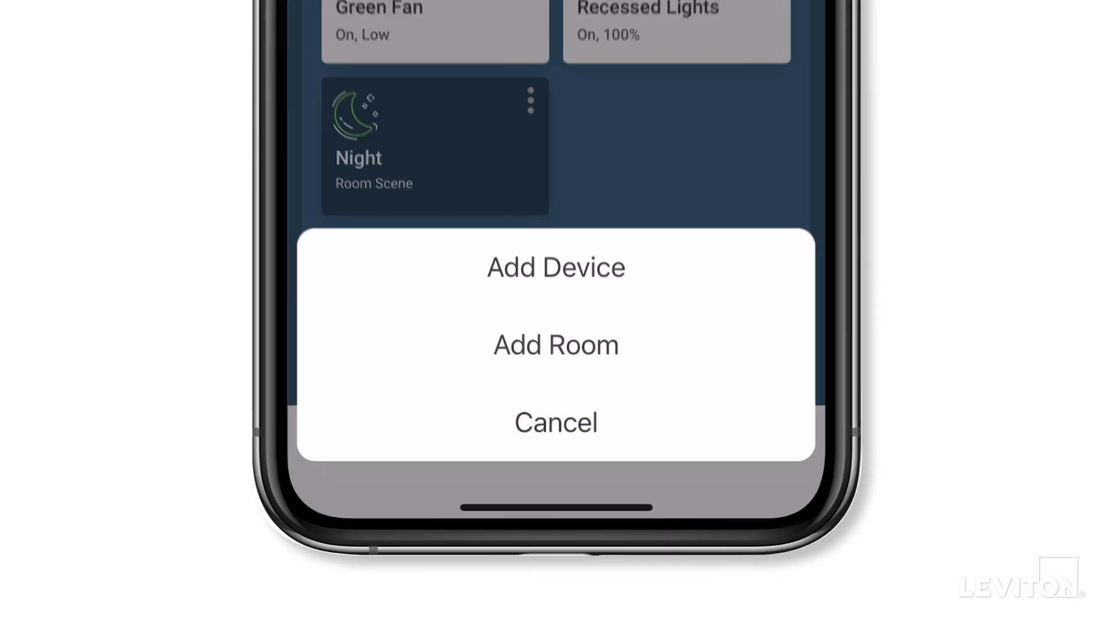
left_click(557, 267)
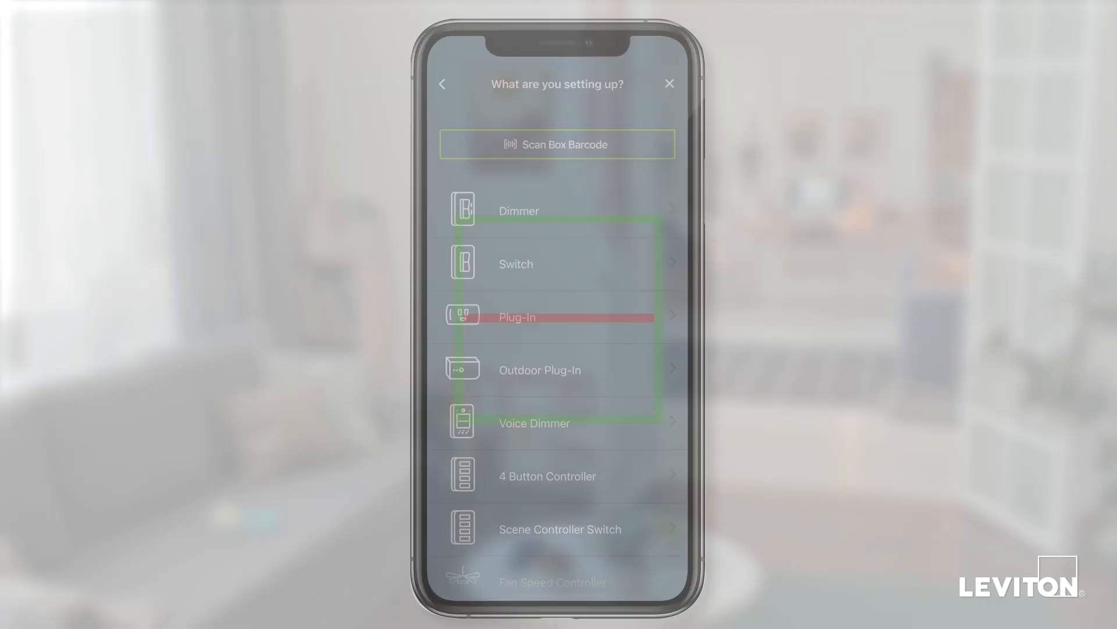
Choose GFCI Outlet from the device-type list to begin its setup
left_click(556, 144)
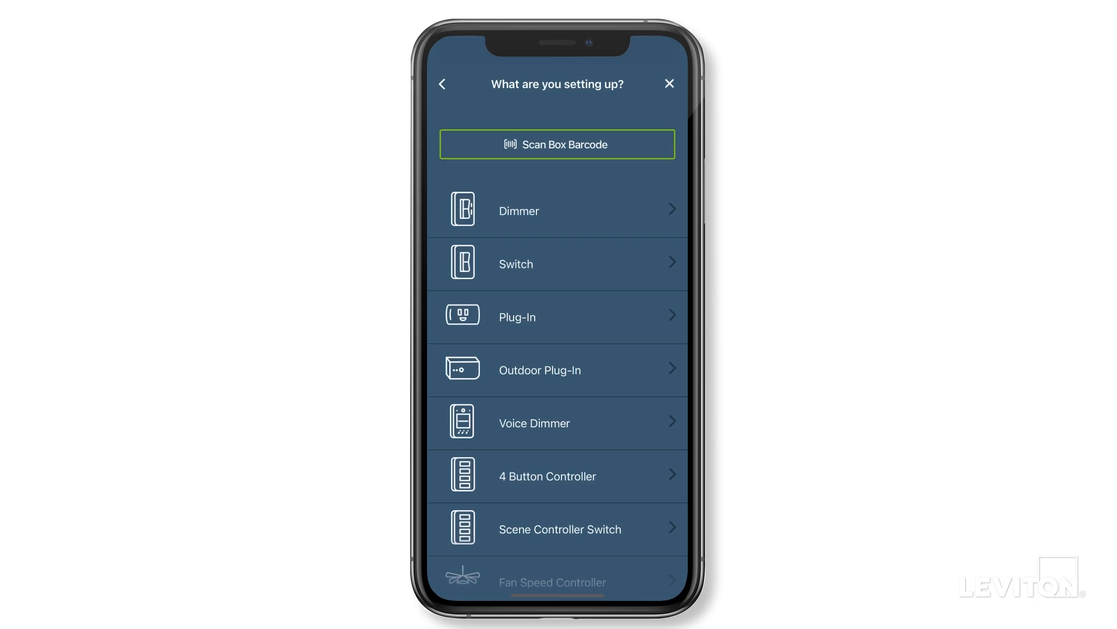
scroll("down", 3)
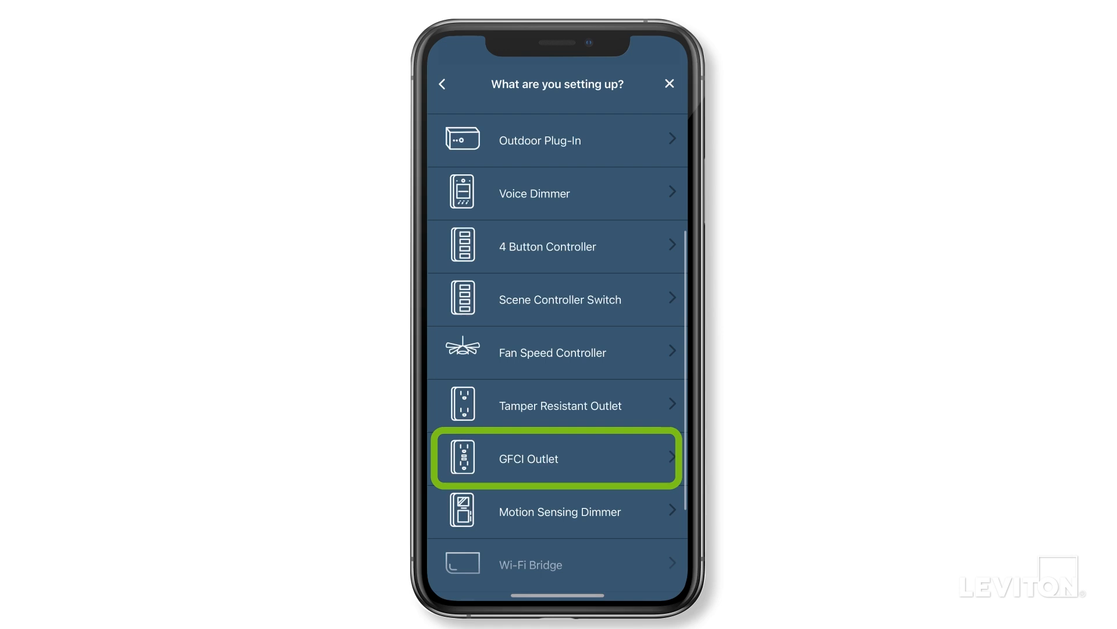
left_click(557, 458)
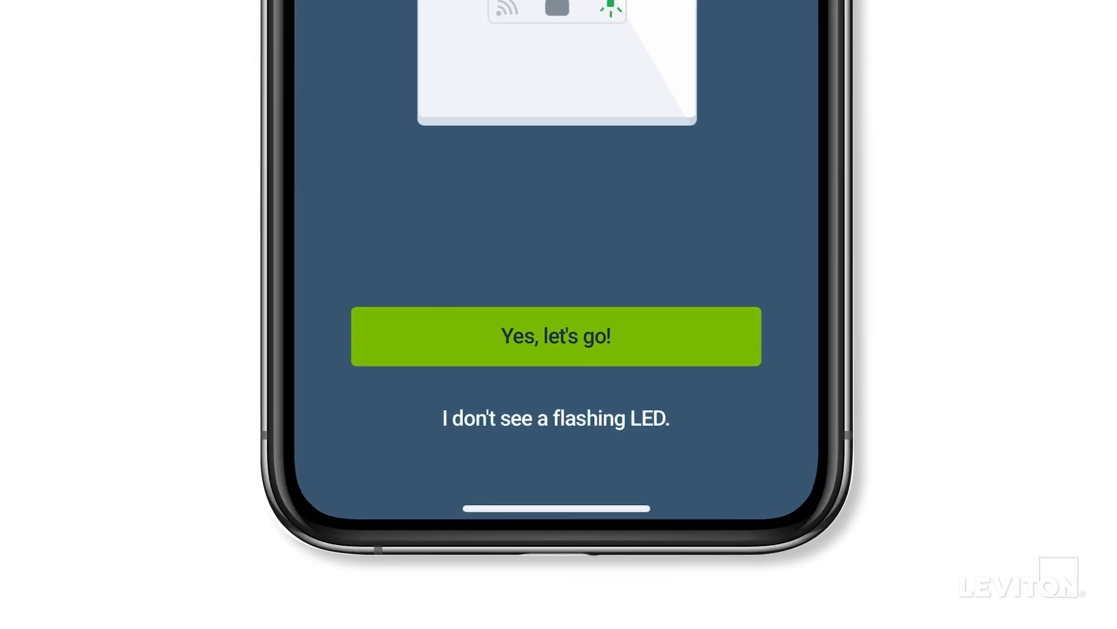
Review the no-flashing-LED help, then confirm the outlet is installed and flashing green
left_click(557, 418)
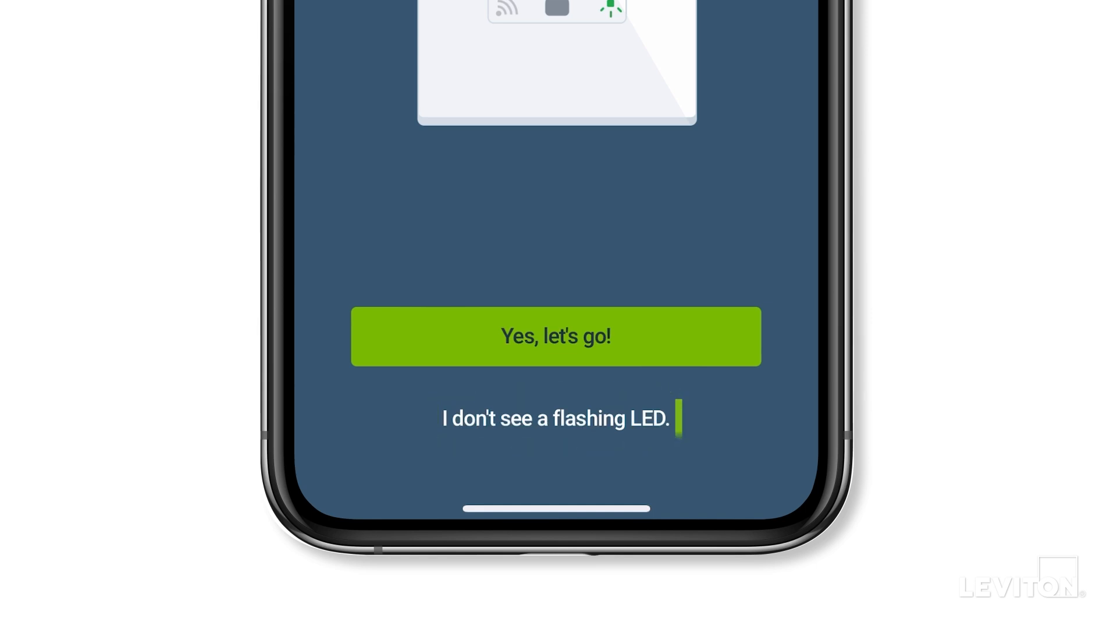
left_click(557, 418)
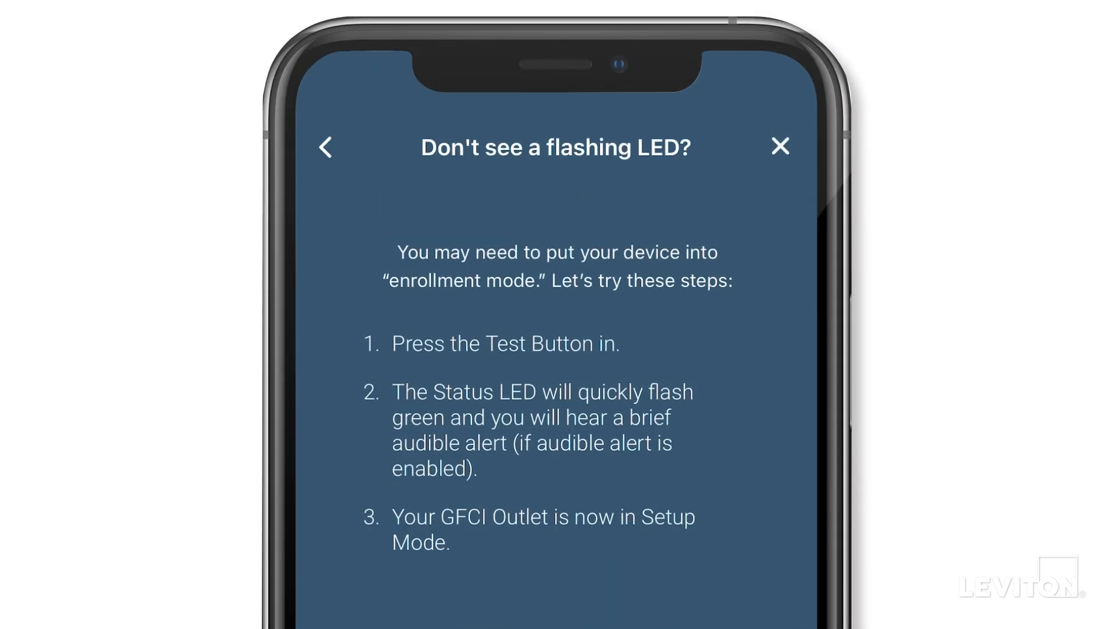
left_click(326, 147)
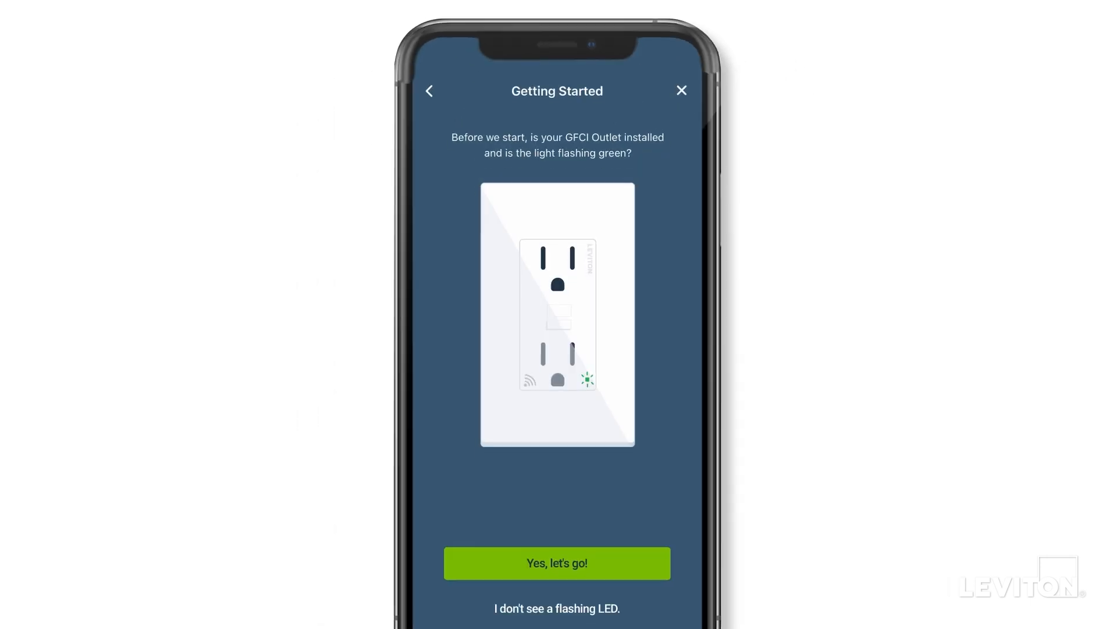
left_click(557, 564)
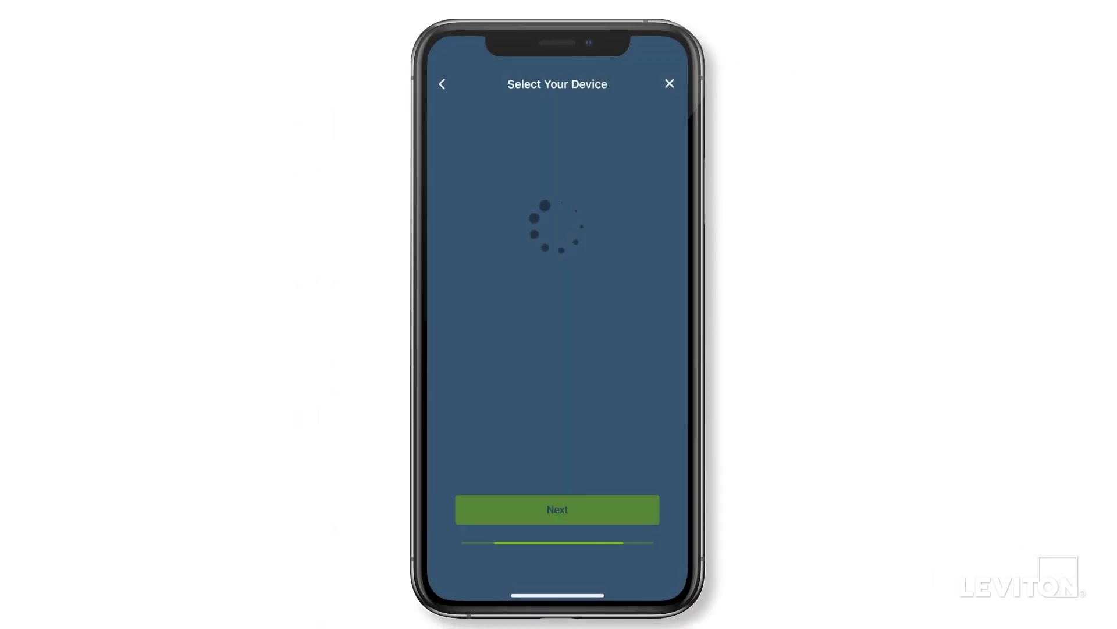
Connect the found outlet to the previously used leveng Wi-Fi network
left_click(556, 510)
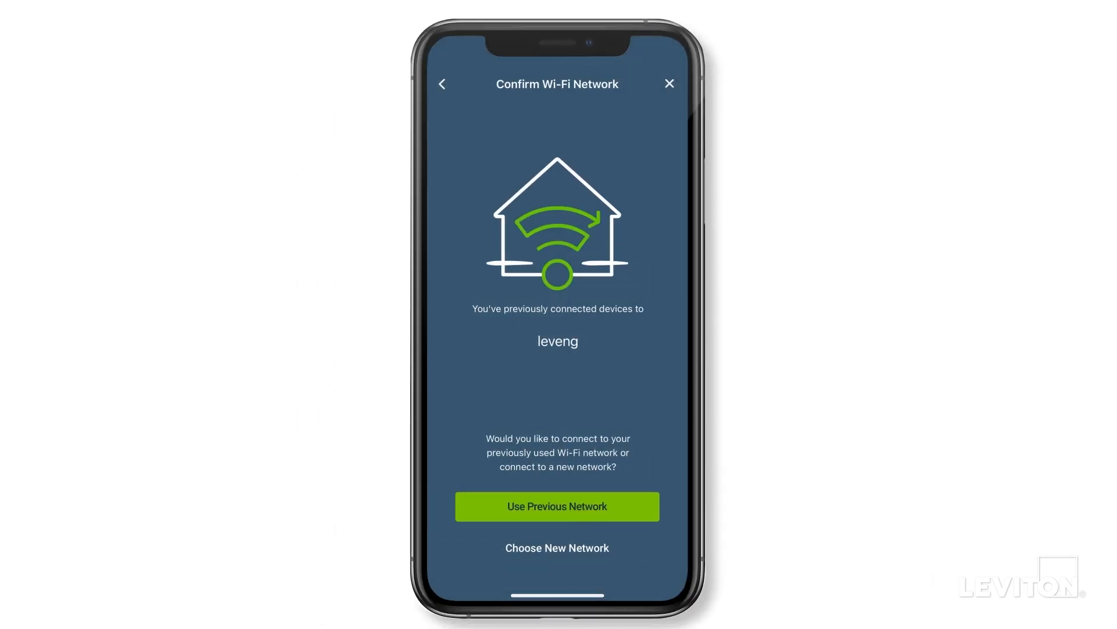
left_click(557, 547)
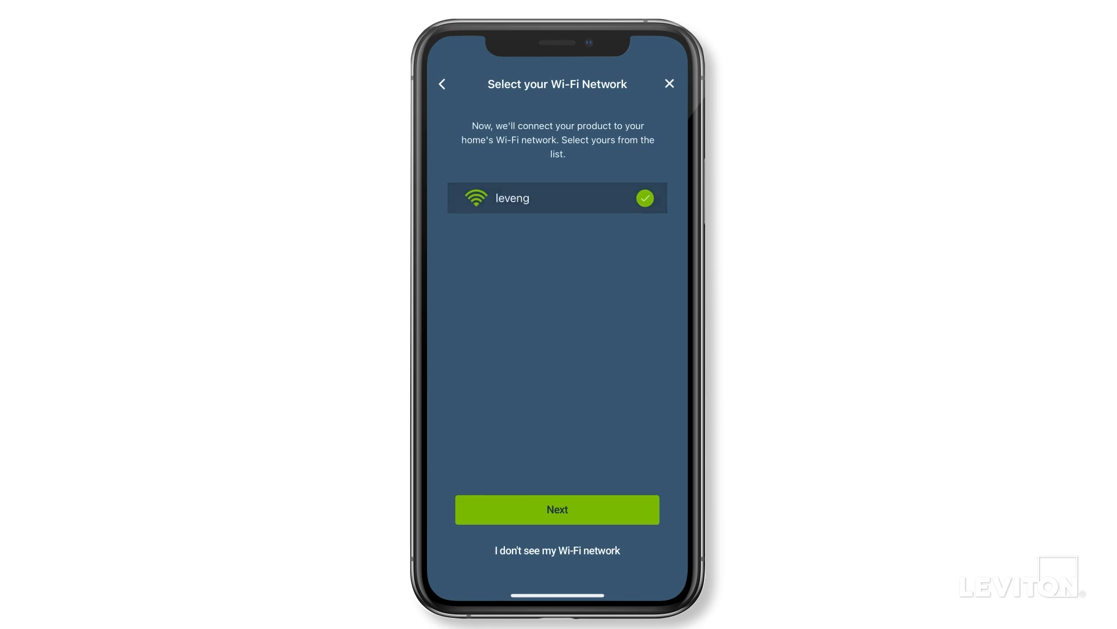
left_click(556, 510)
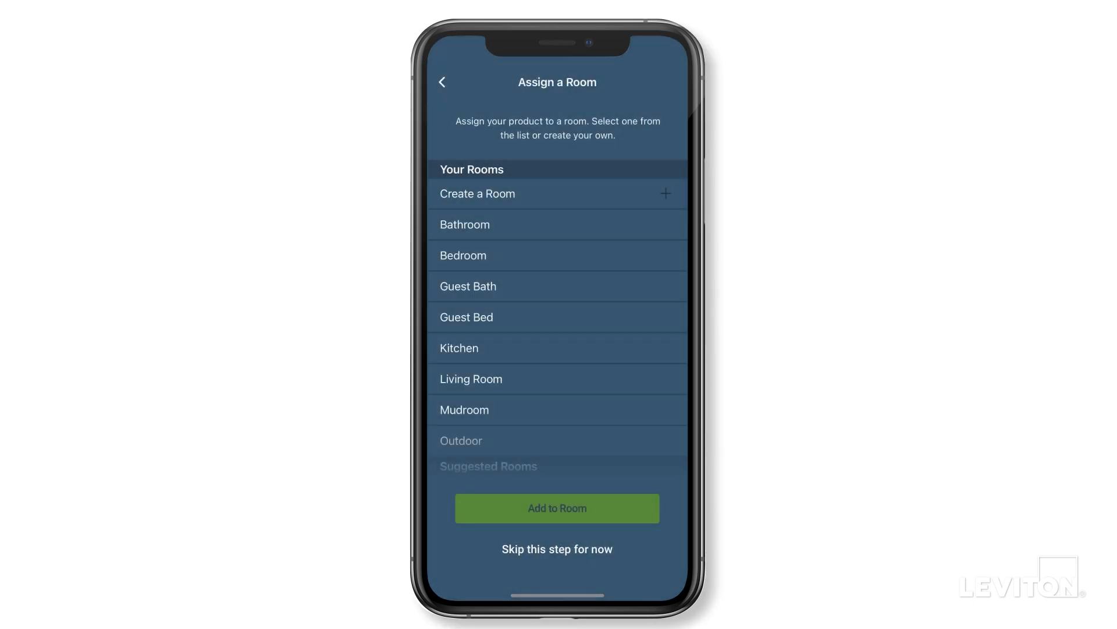
Add the outlet to a room and turn on GFCI Tripped Due to Fault notifications
left_click(557, 507)
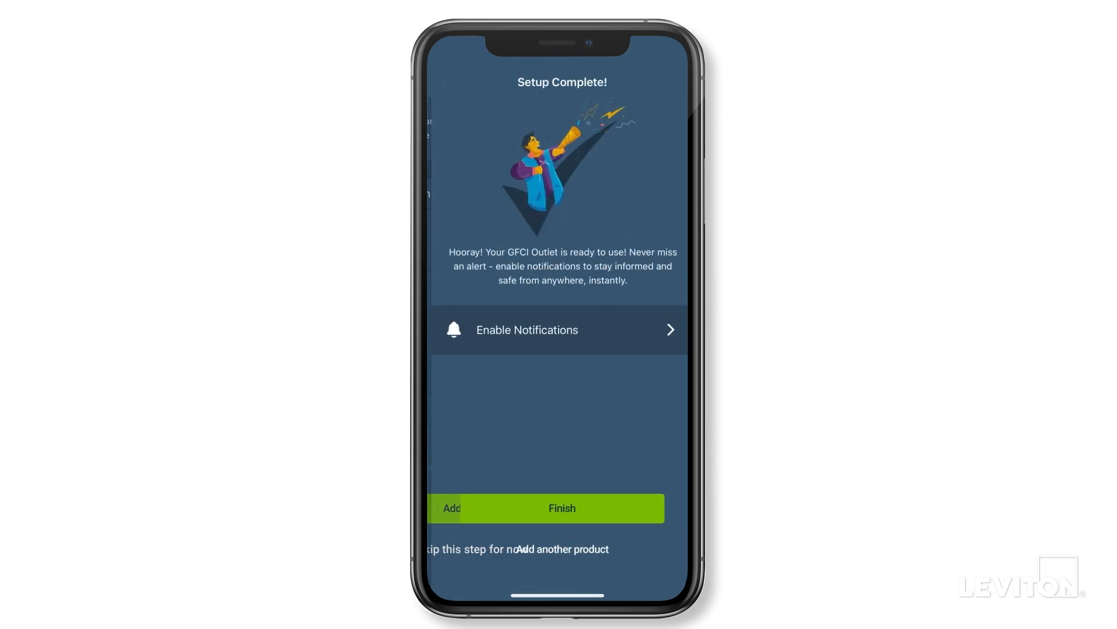
left_click(559, 330)
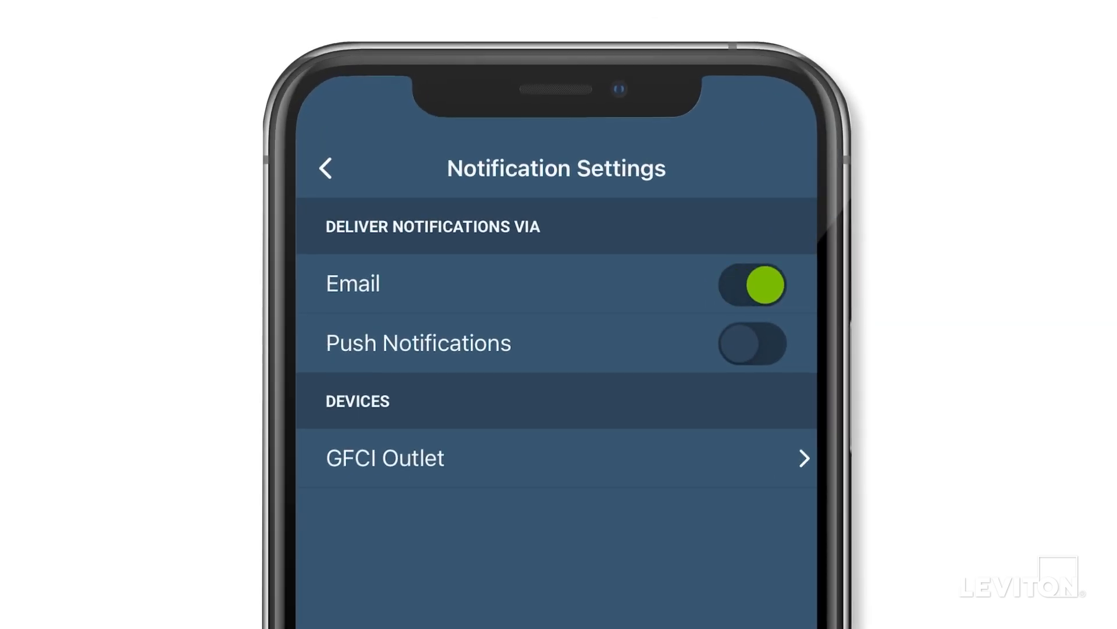
left_click(752, 347)
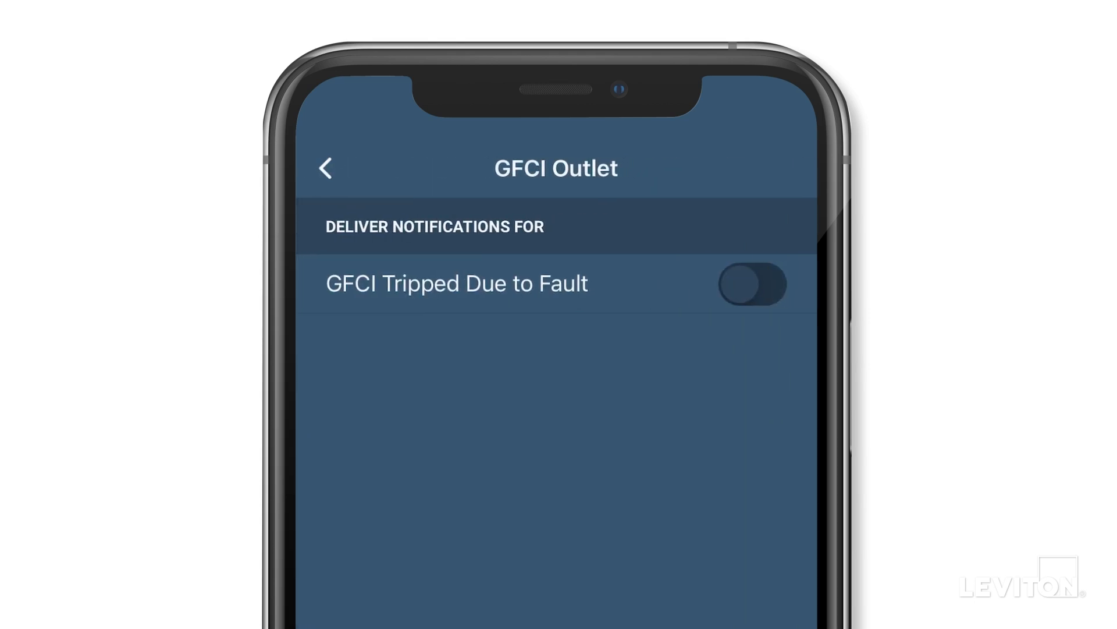
left_click(756, 284)
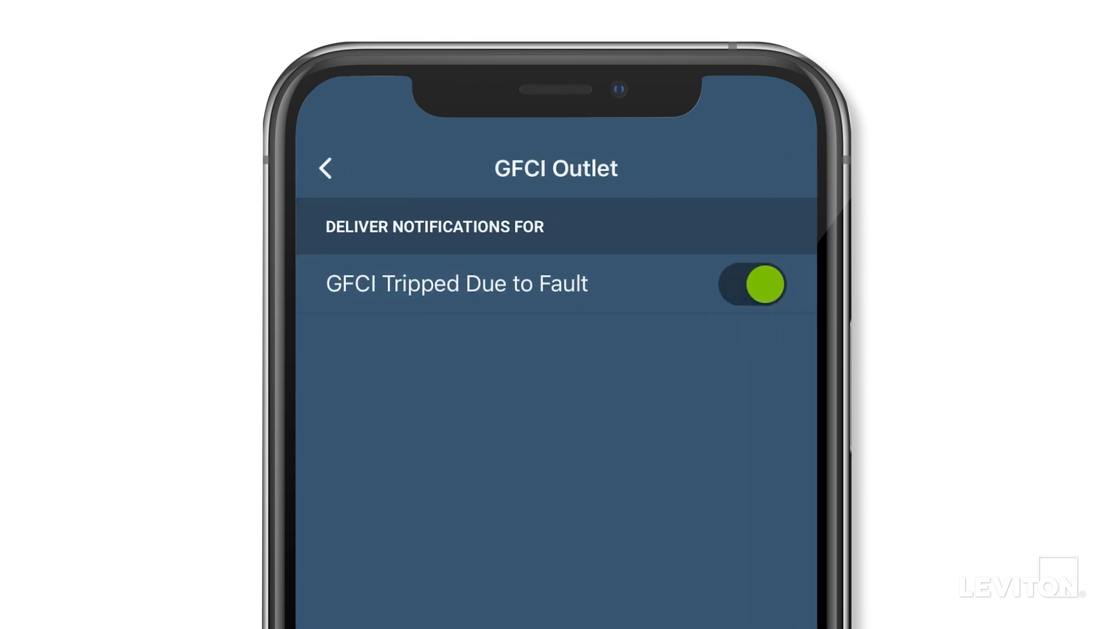
Finish setup so the home screen lists the Sump Pump outlet as Protected
left_click(326, 168)
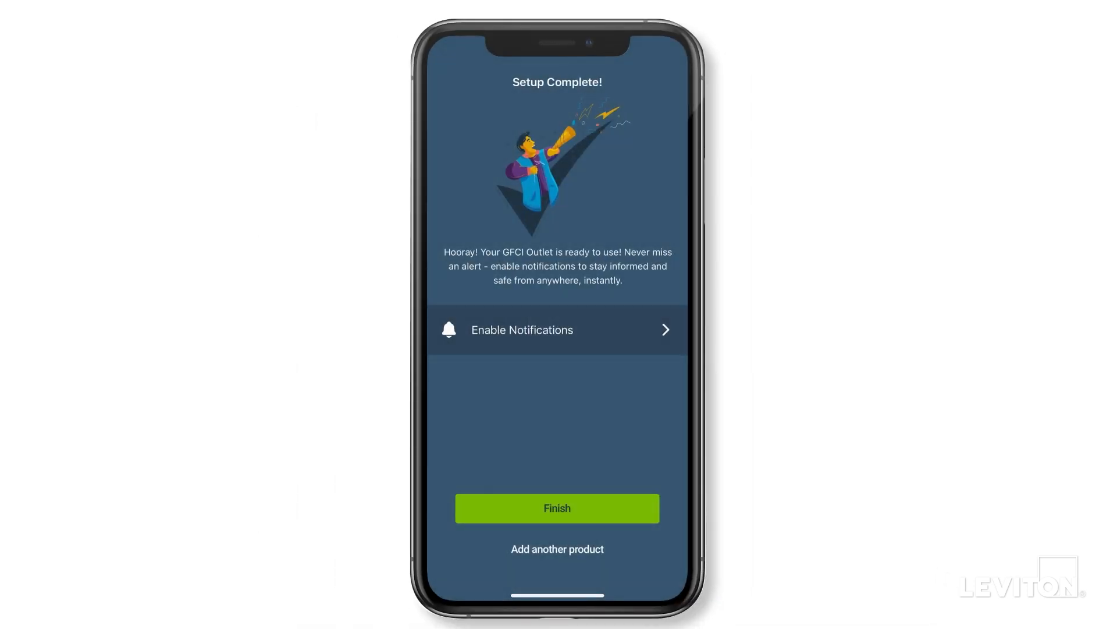
left_click(557, 508)
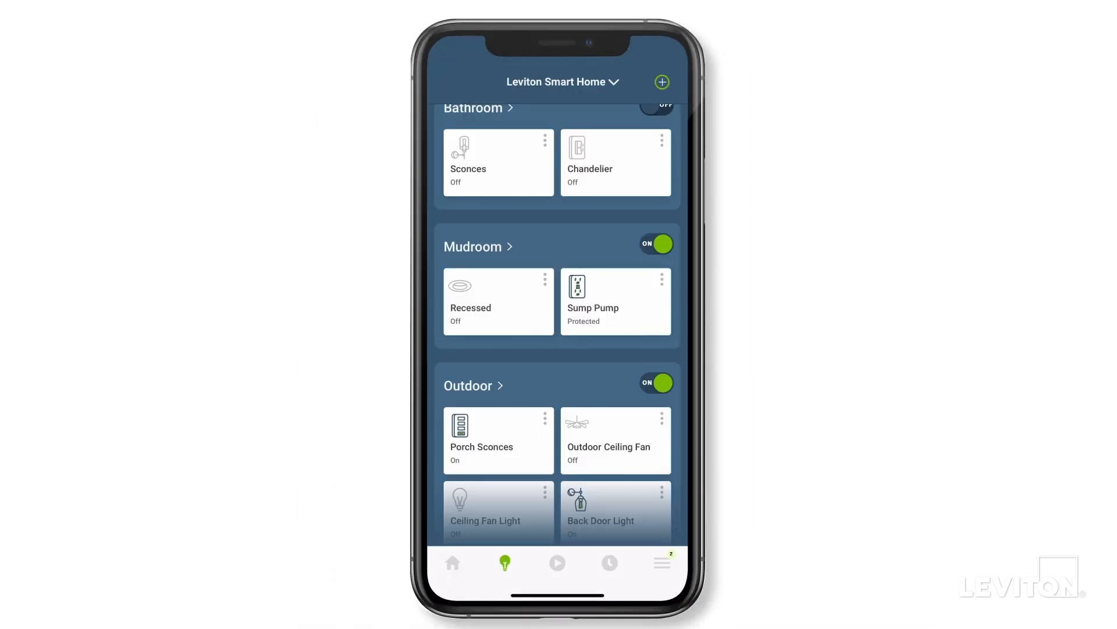
Set the Sump Pump outlet's Audible Alert to Enabled in Device Settings and return home
left_click(615, 300)
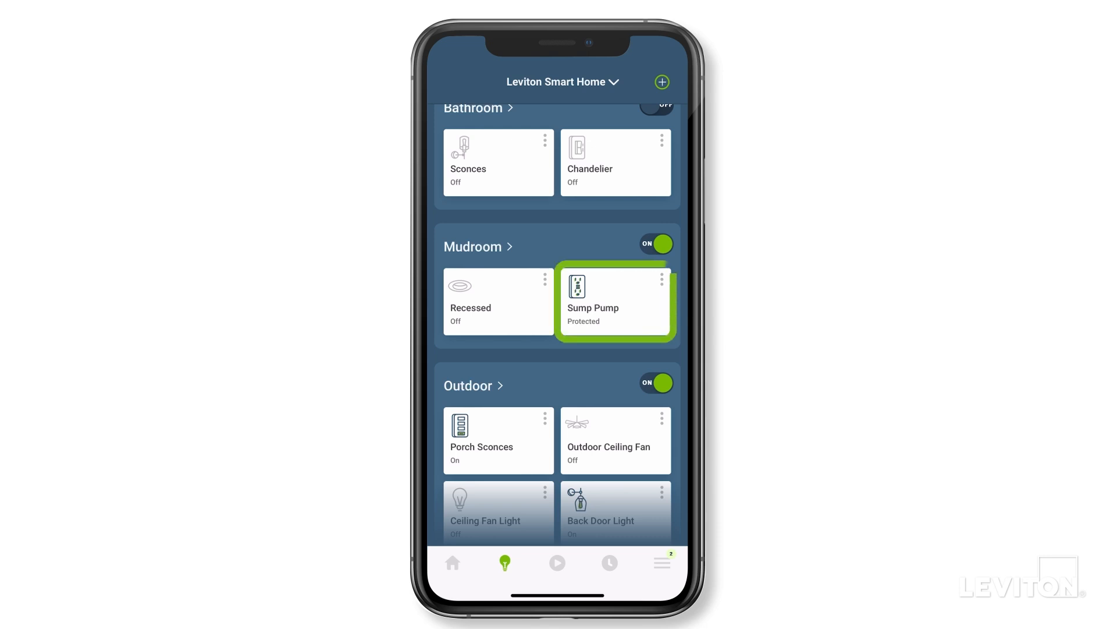
left_click(592, 299)
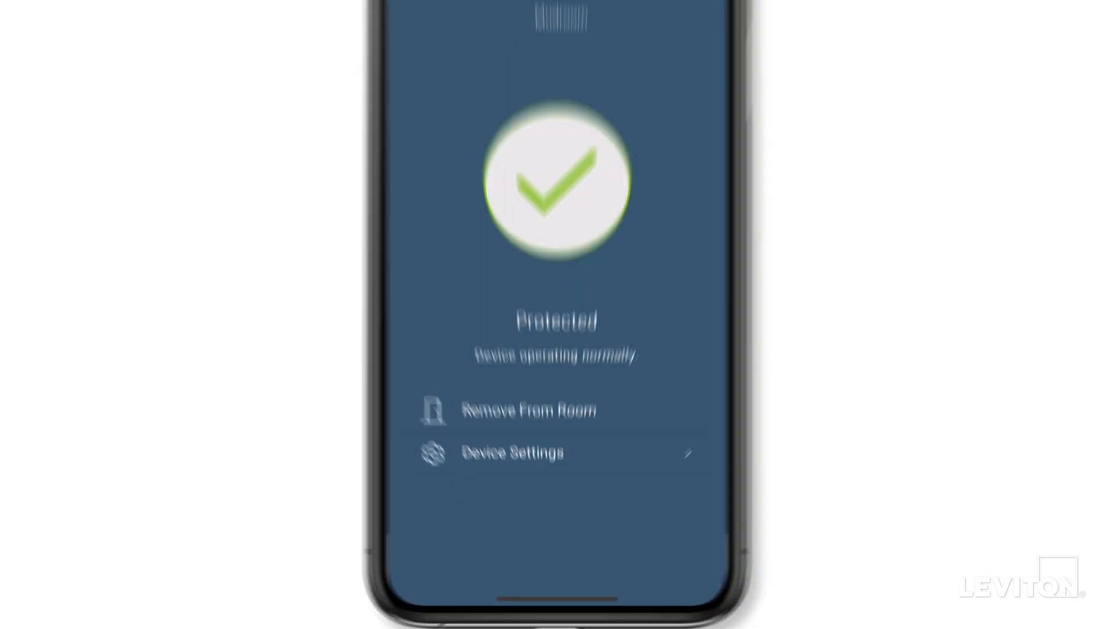
left_click(512, 452)
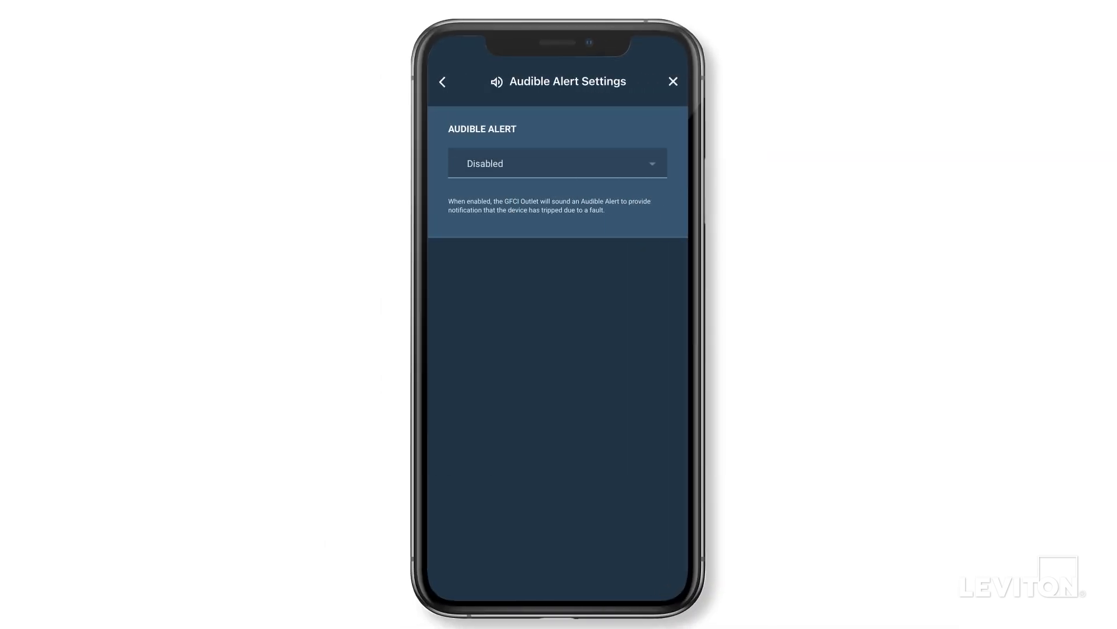
left_click(556, 163)
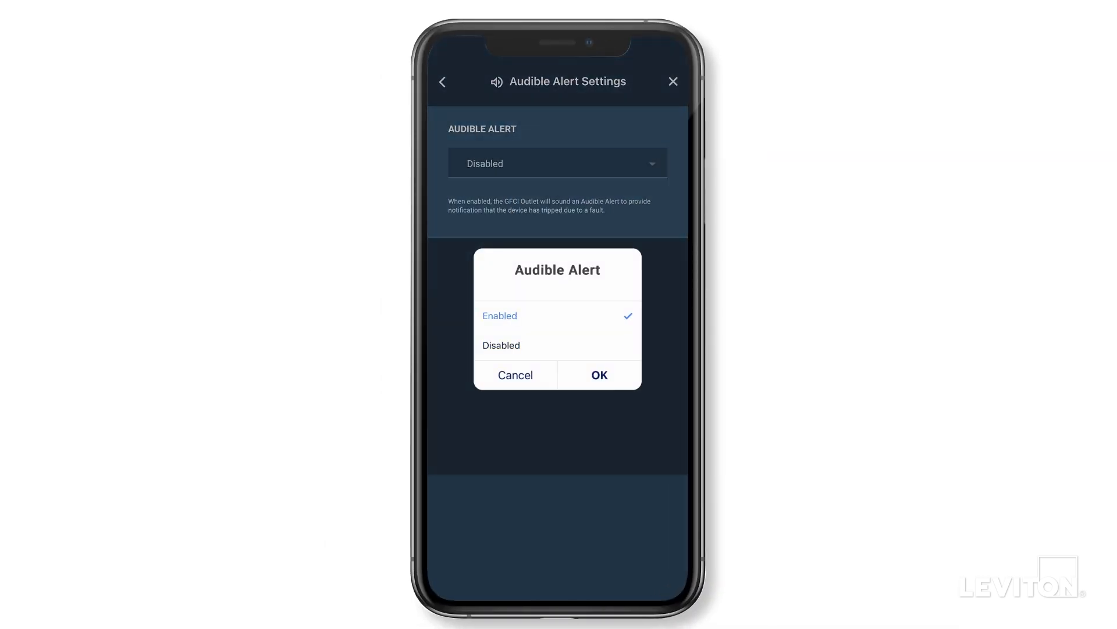
left_click(599, 375)
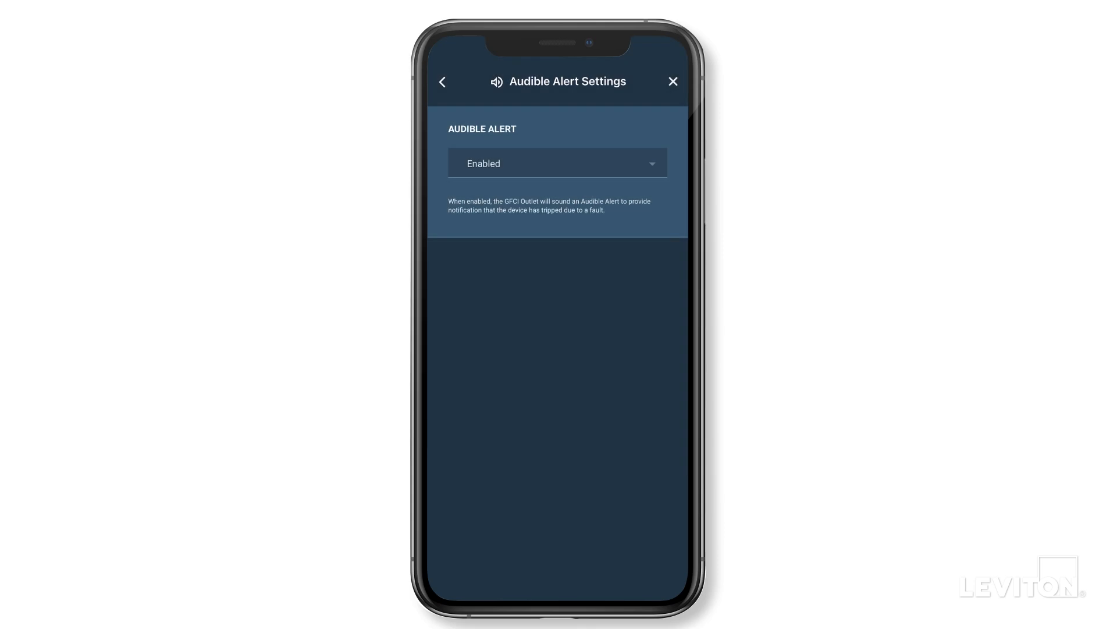
left_click(673, 81)
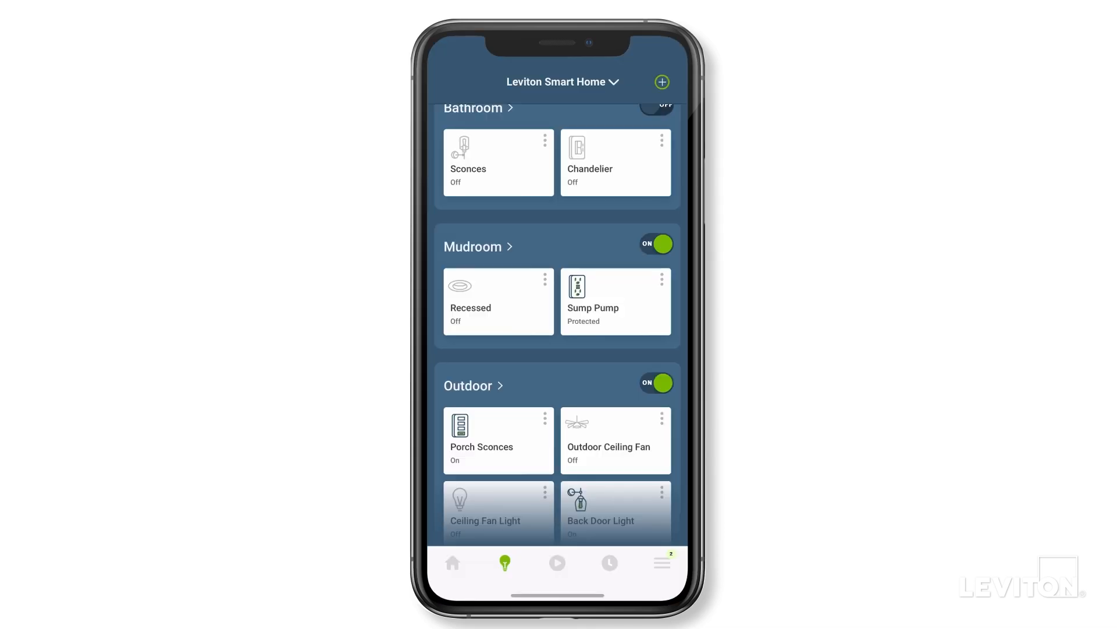